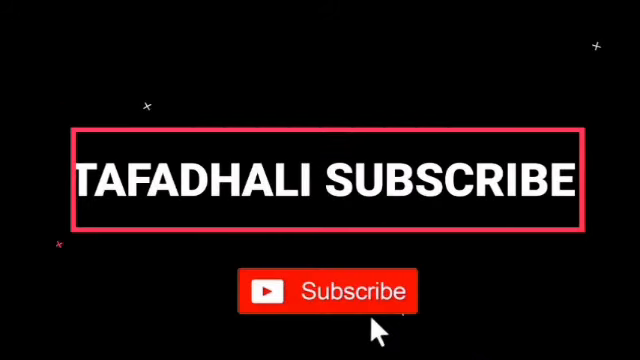
Step: Press the red Subscribe button under the TAFADHALI SUBSCRIBE banner so it reads Subscribed
click(324, 291)
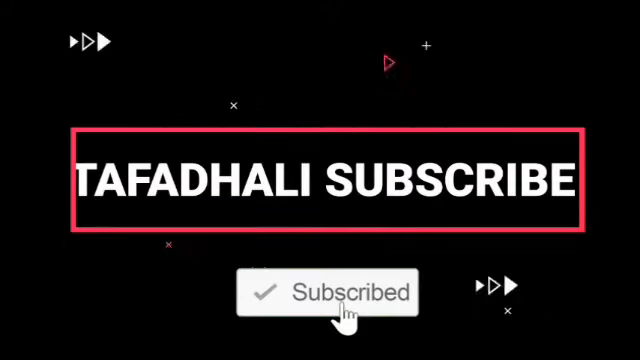